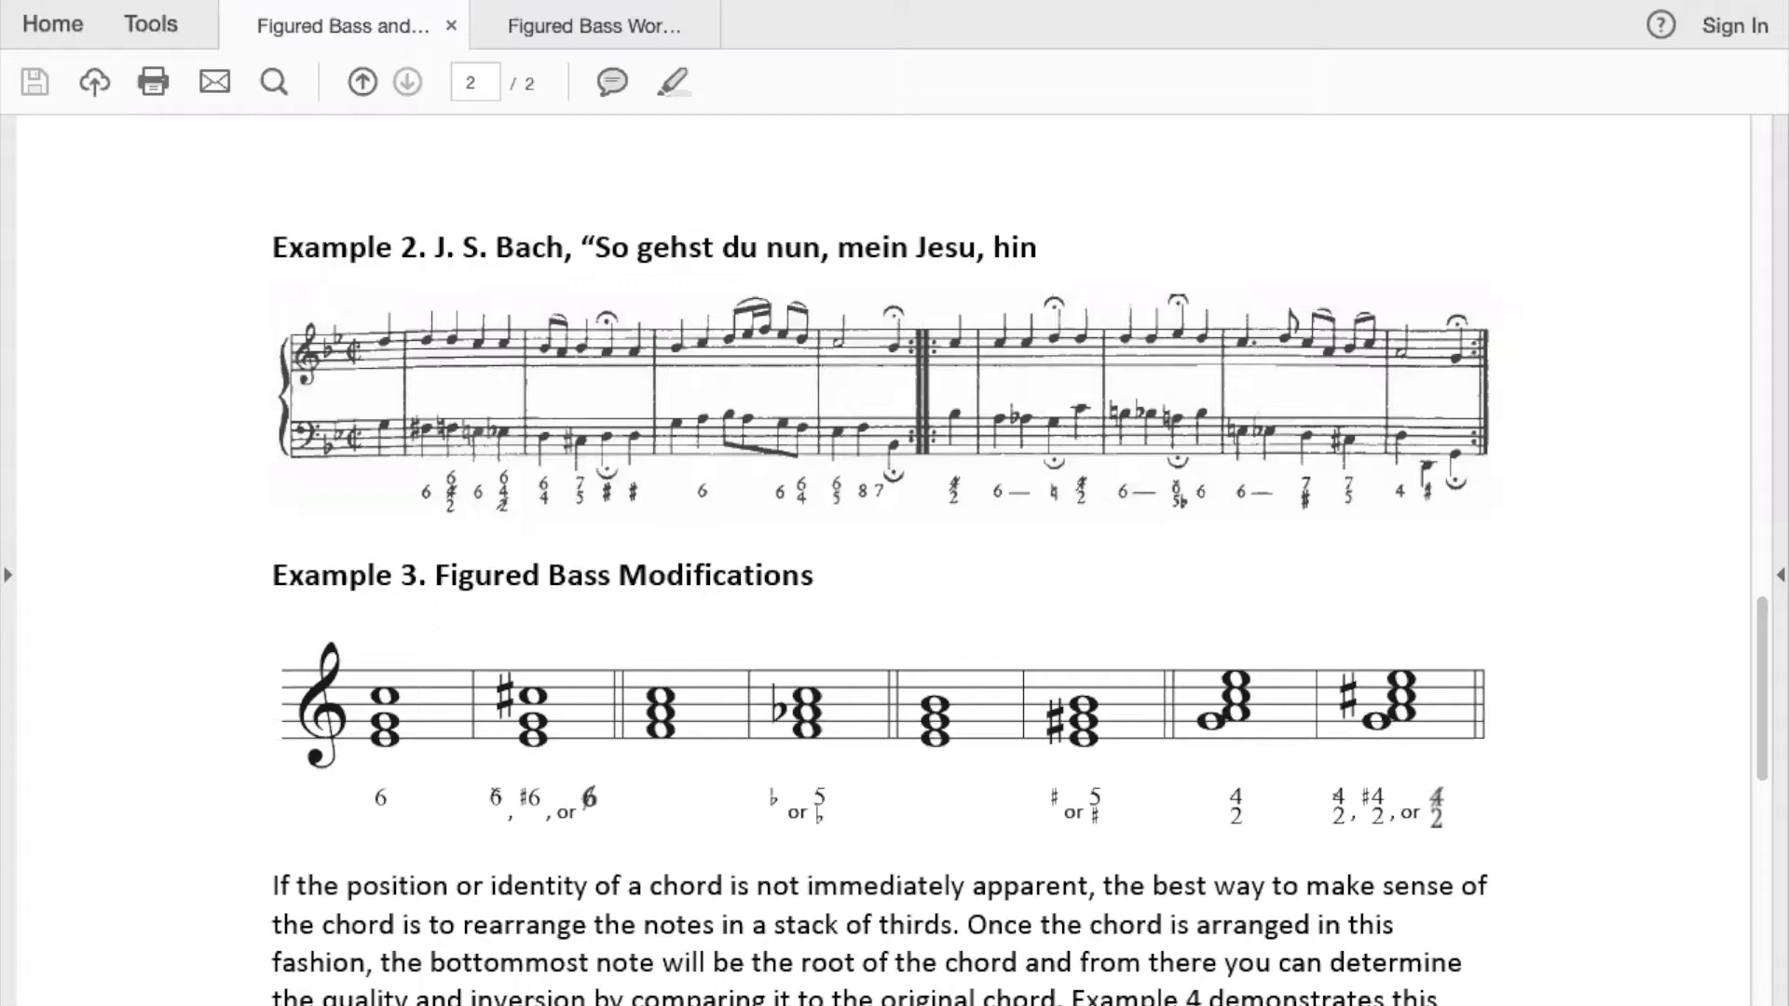
pyautogui.moveTo(1527, 300)
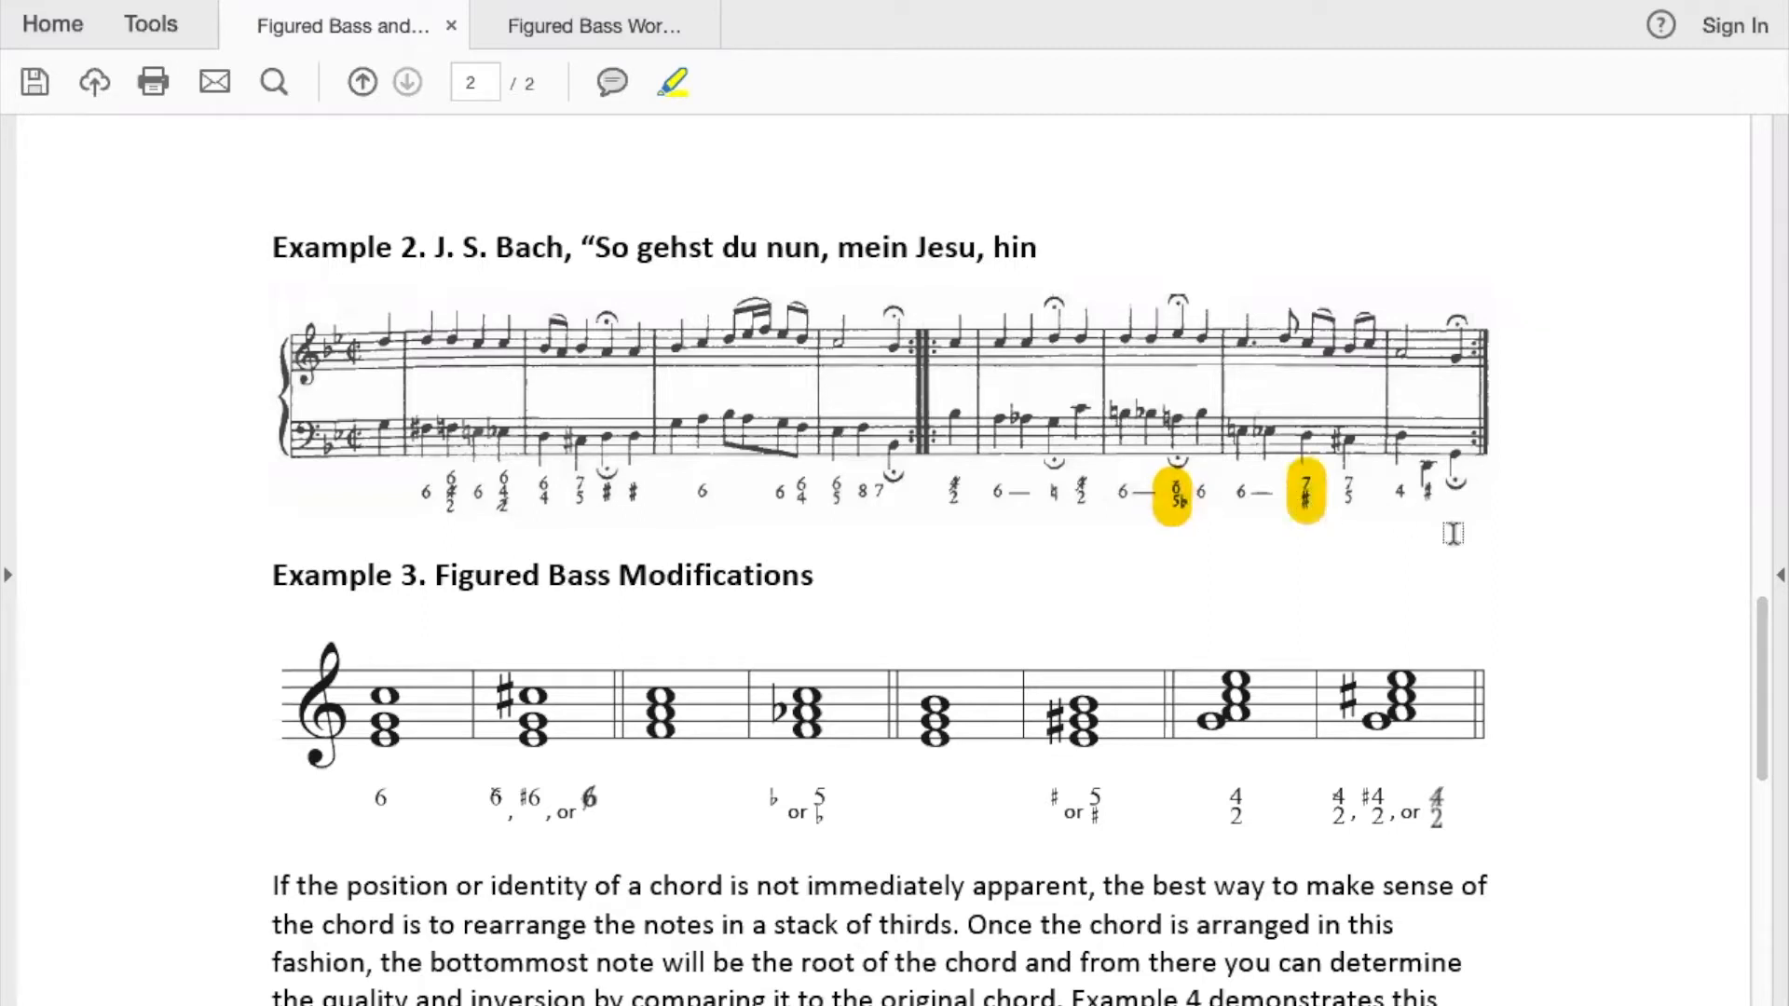
# Step: Highlight the sharp-over-2 figure in Example 2 and the 'Example 3. Figured Bass Modifications' heading in yellow
pyautogui.click(950, 499)
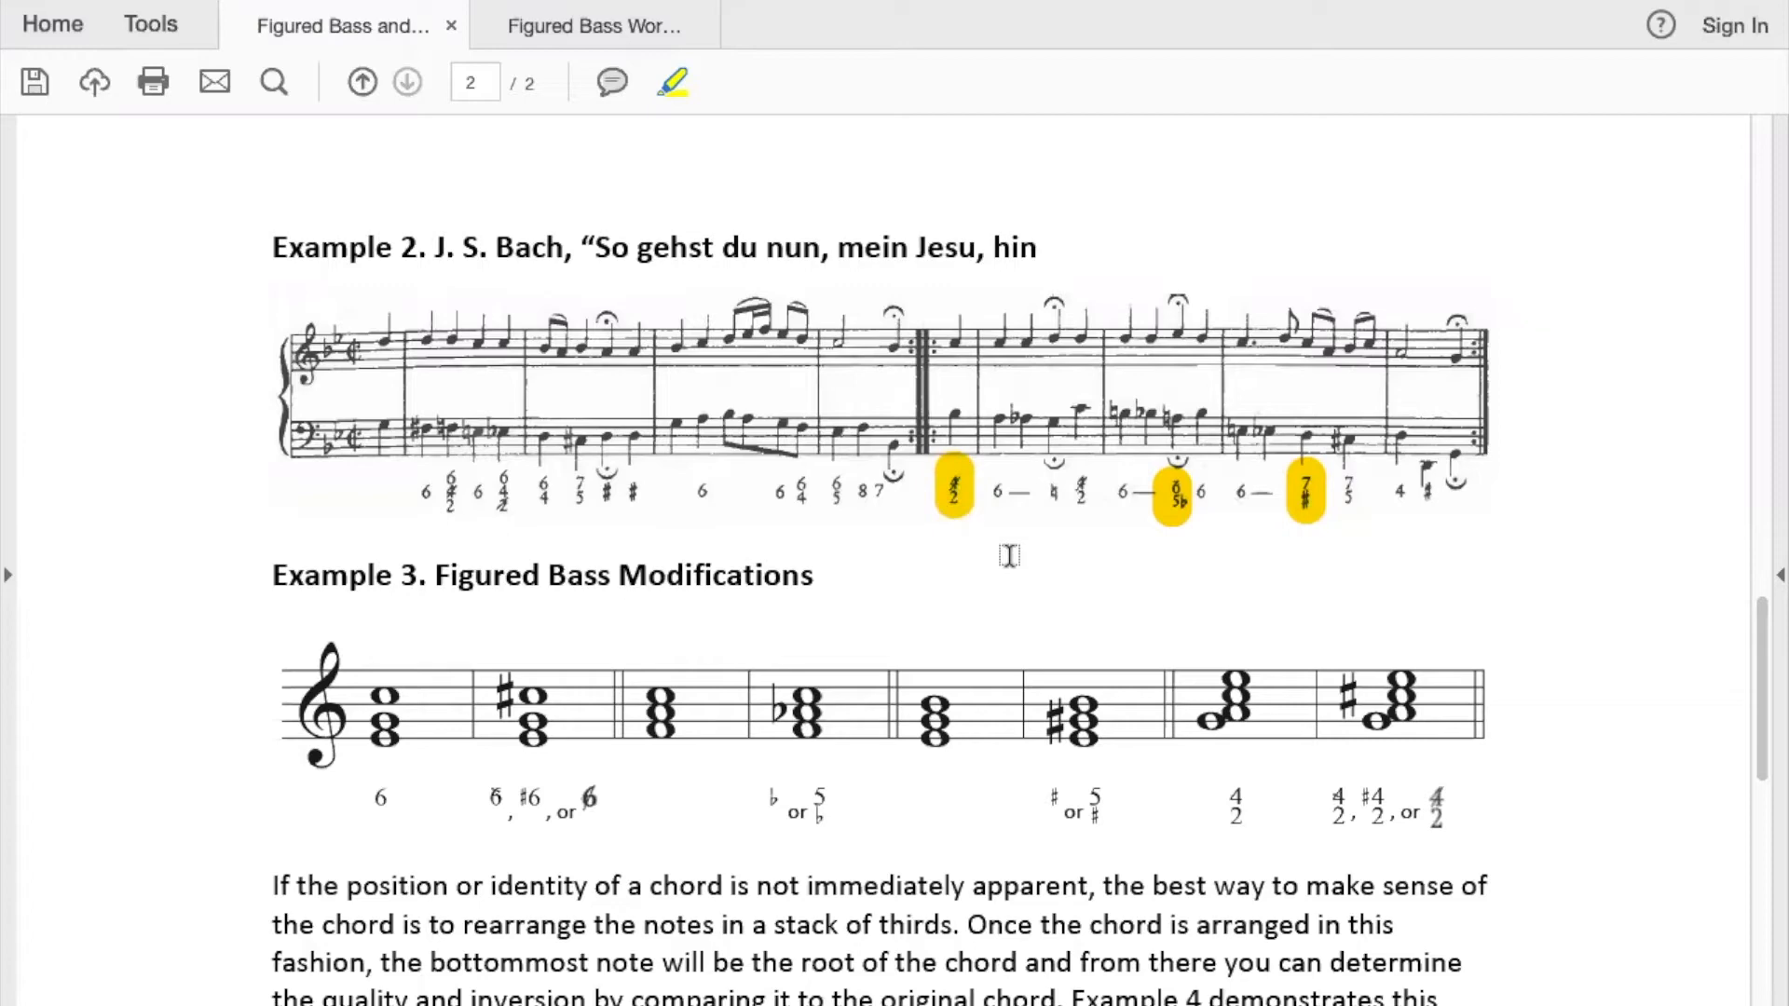
pyautogui.moveTo(1181, 529)
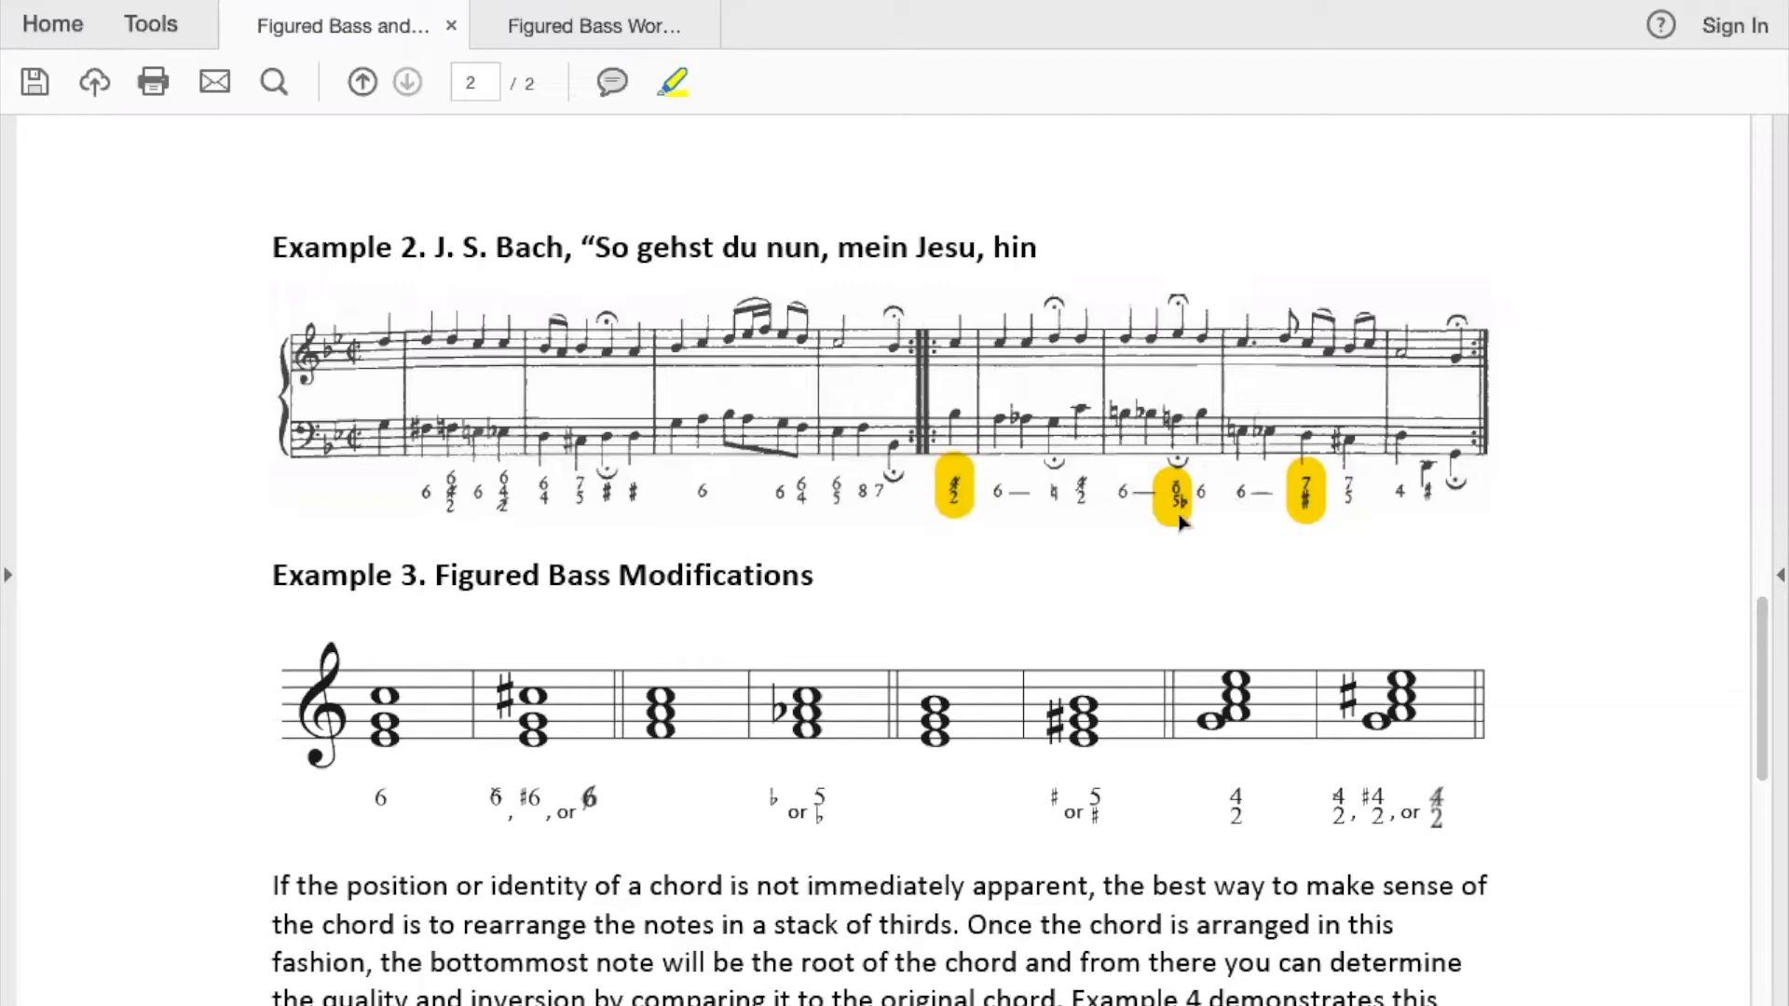
pyautogui.moveTo(686, 525)
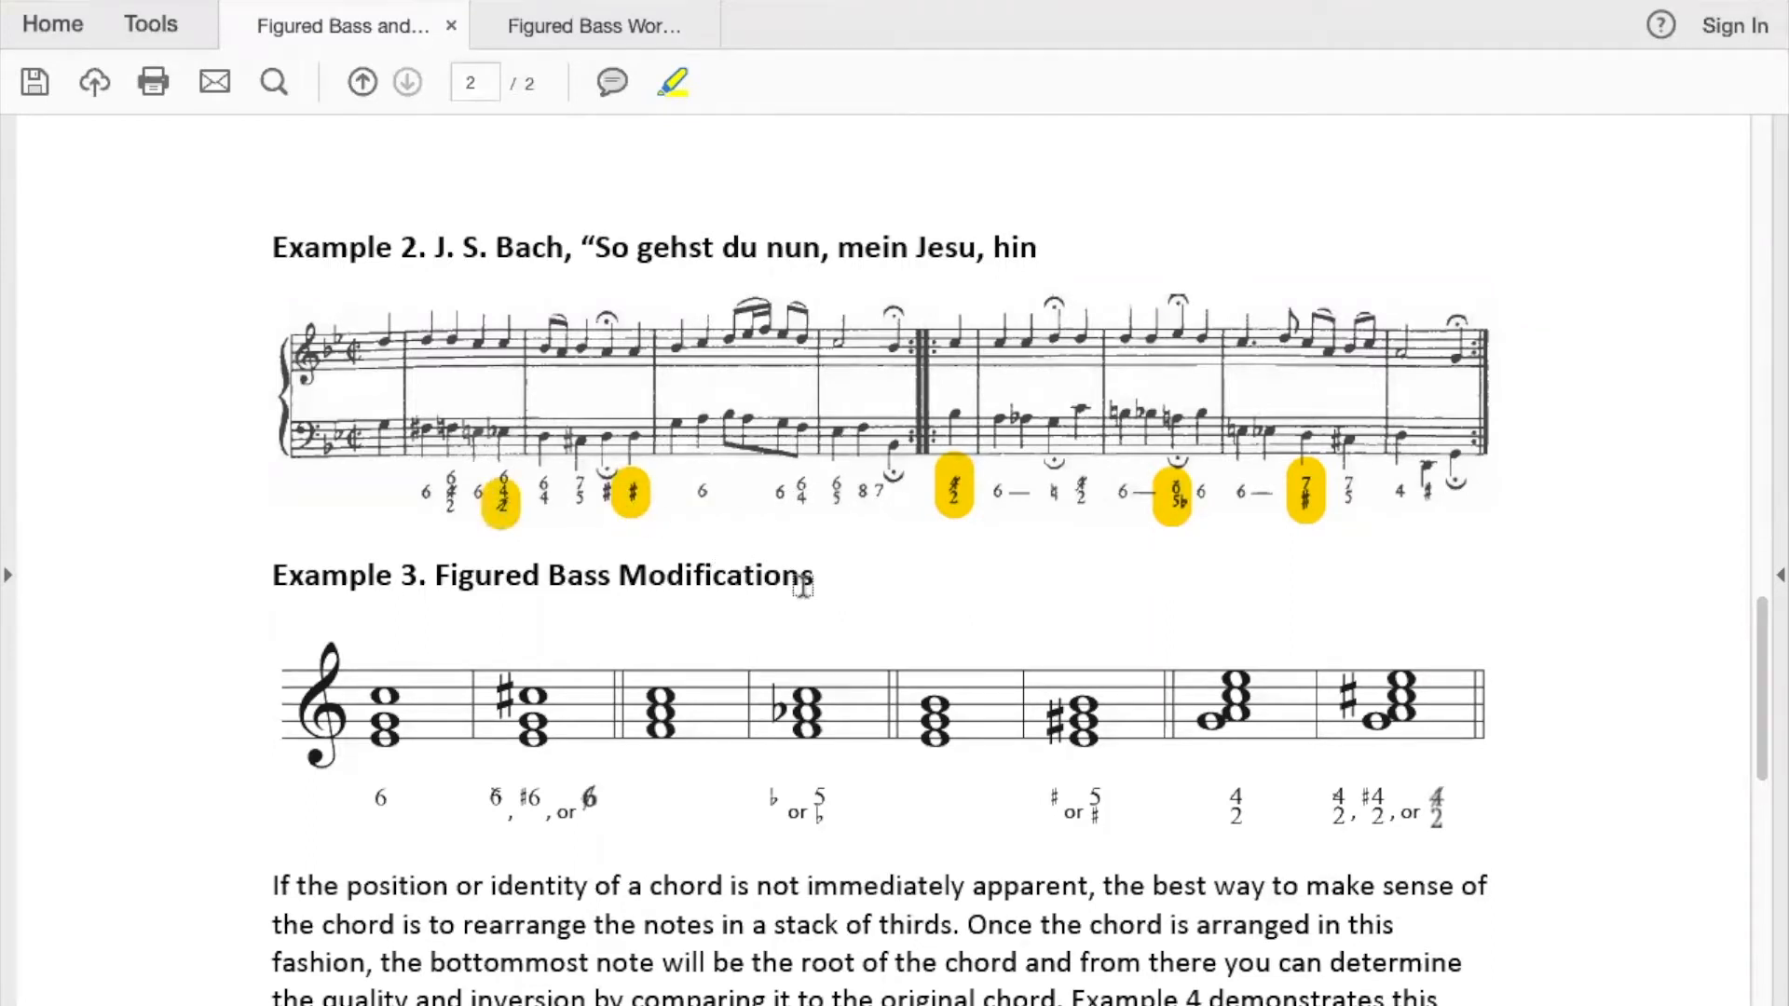
pyautogui.moveTo(809, 604)
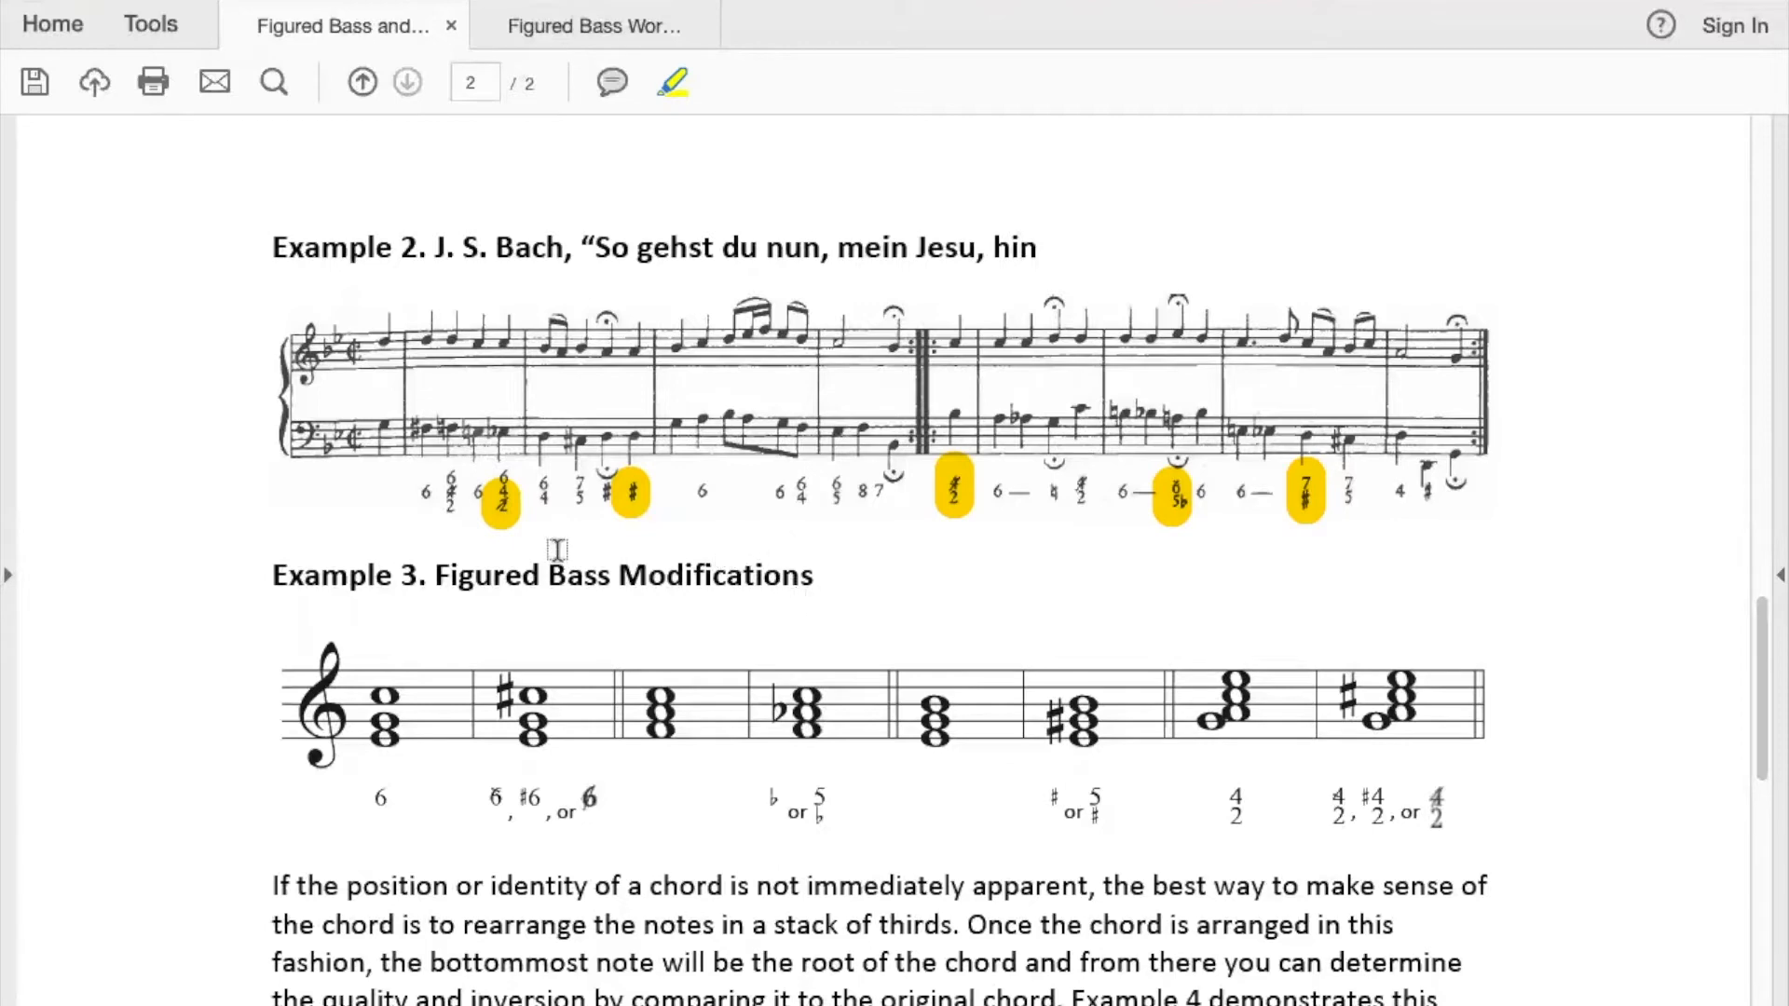
pyautogui.moveTo(270, 575); pyautogui.dragTo(814, 576)
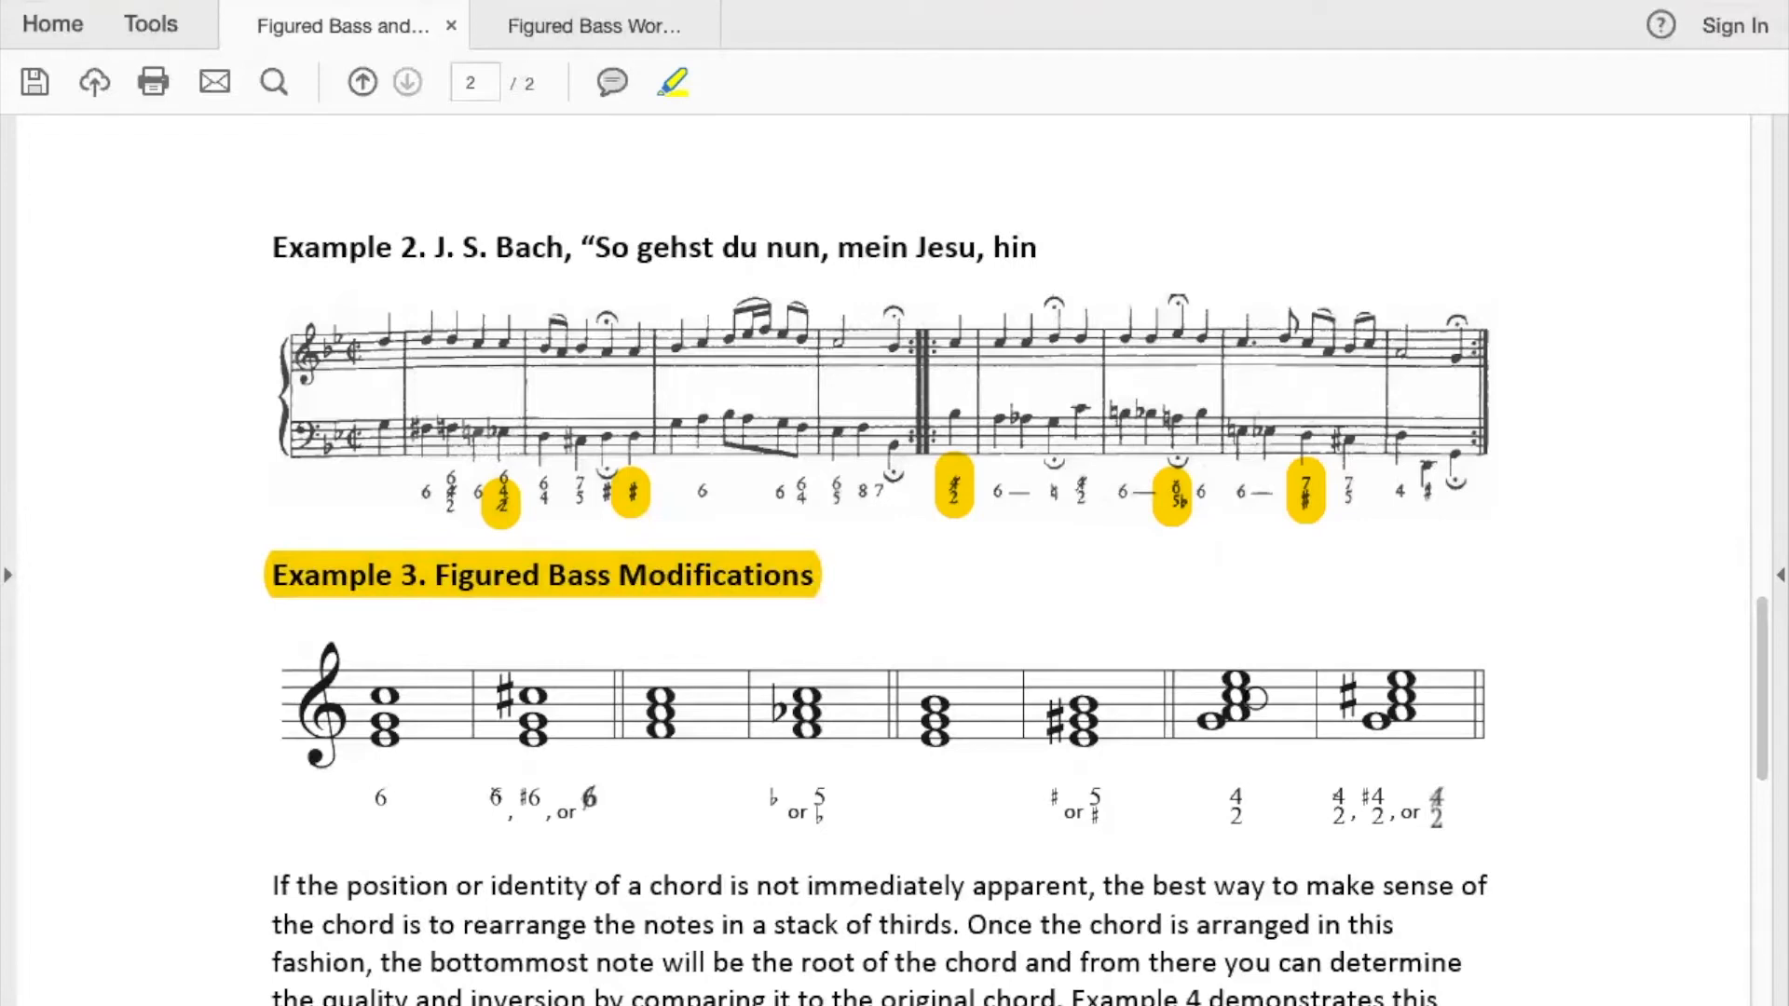
# Step: With the red Draw Free Form pencil, circle the third 6 figure and the other modified figures under Example 3
pyautogui.click(671, 82)
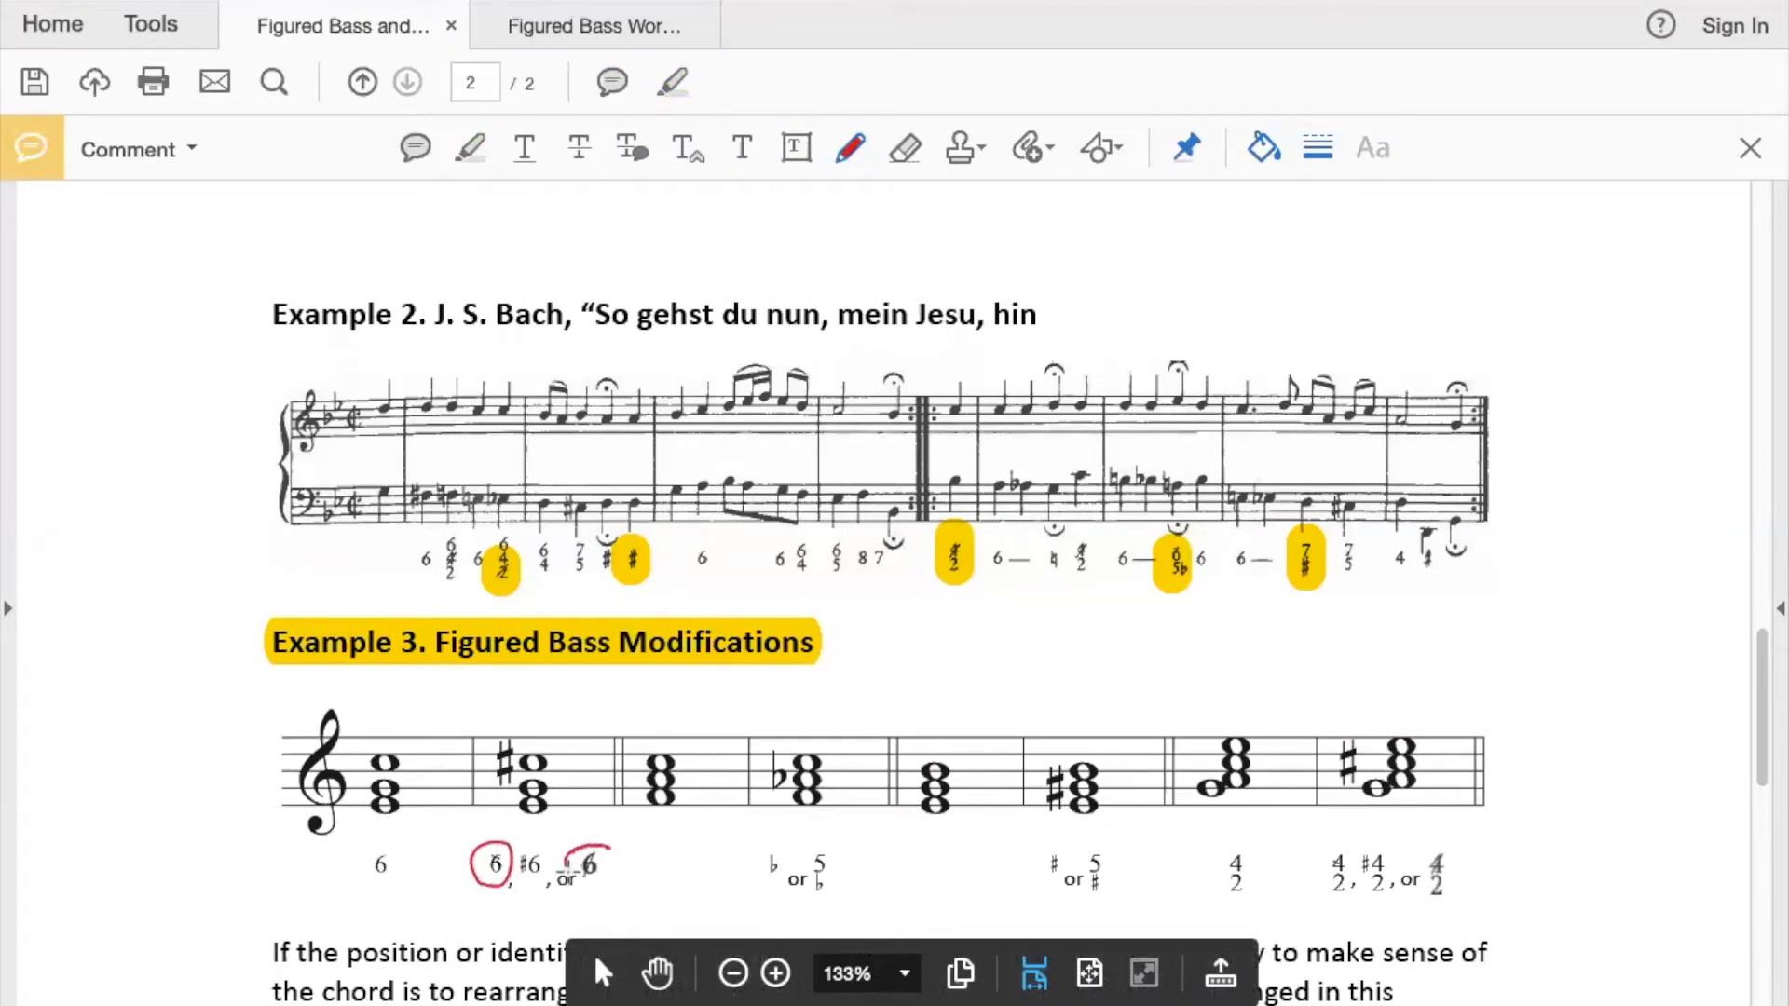
pyautogui.moveTo(570, 844); pyautogui.dragTo(611, 883)
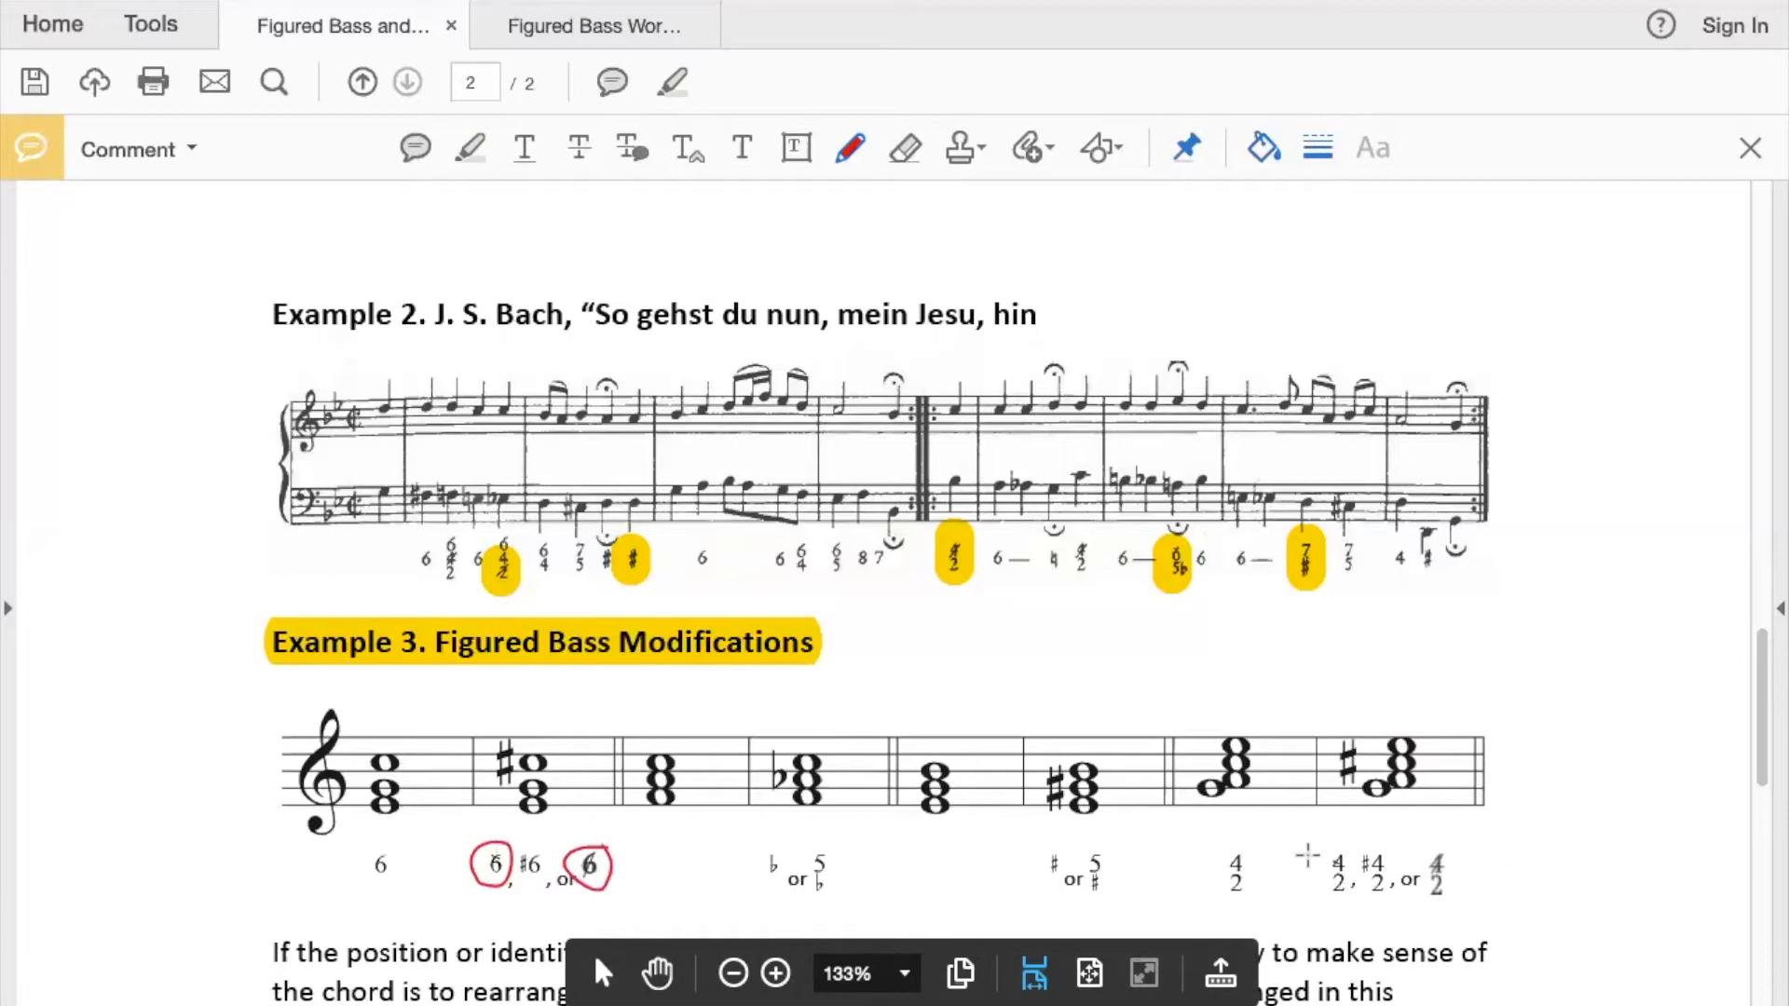
pyautogui.moveTo(1318, 850); pyautogui.dragTo(1352, 884)
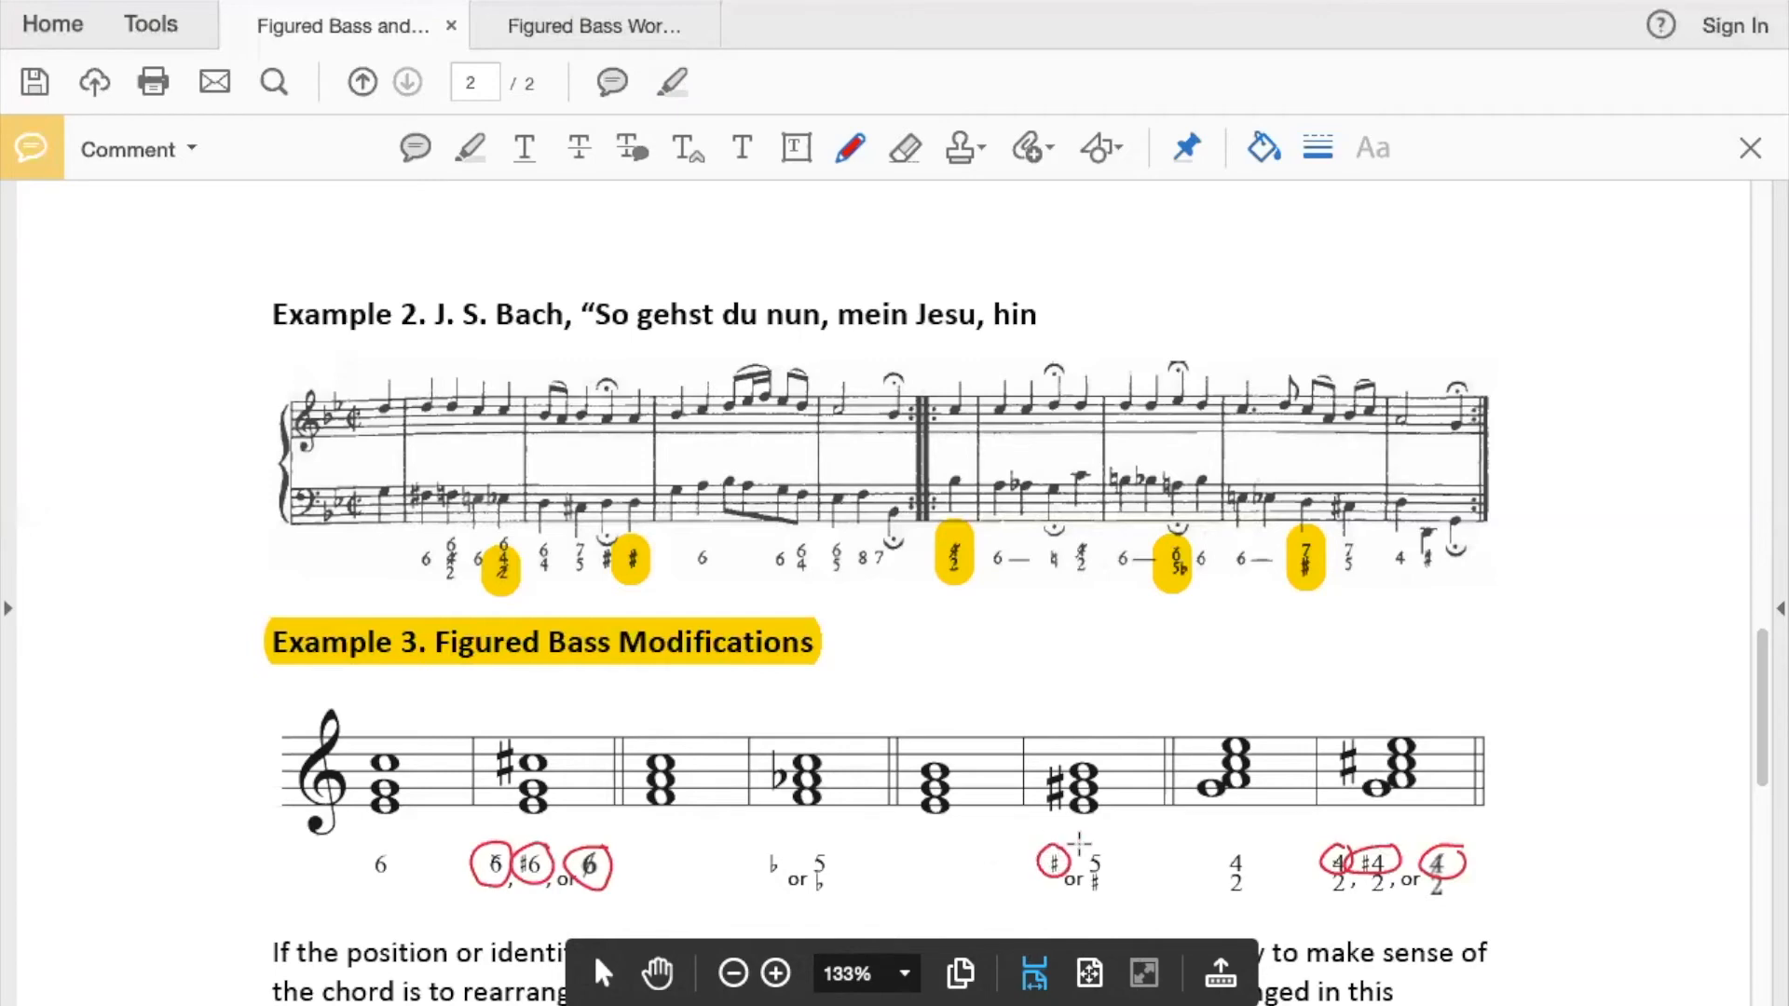
# Step: Circle the sharp figure in Example 2 in red
pyautogui.click(608, 557)
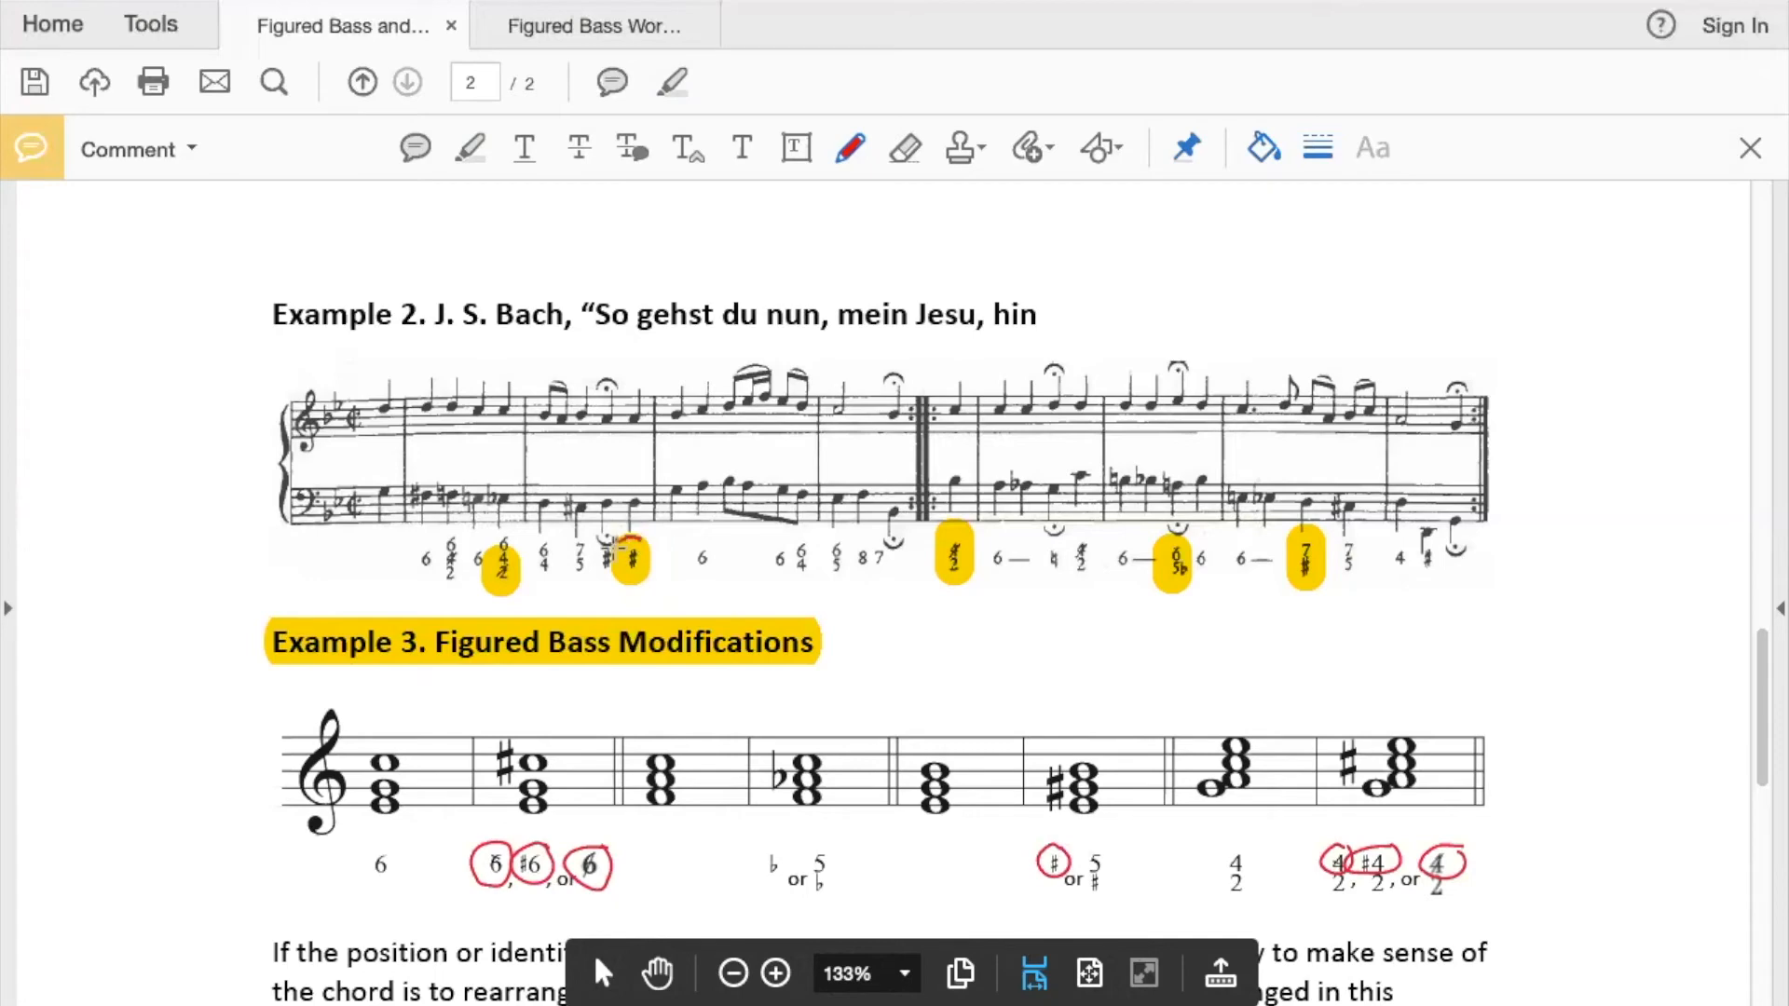
pyautogui.moveTo(603, 537); pyautogui.dragTo(655, 576)
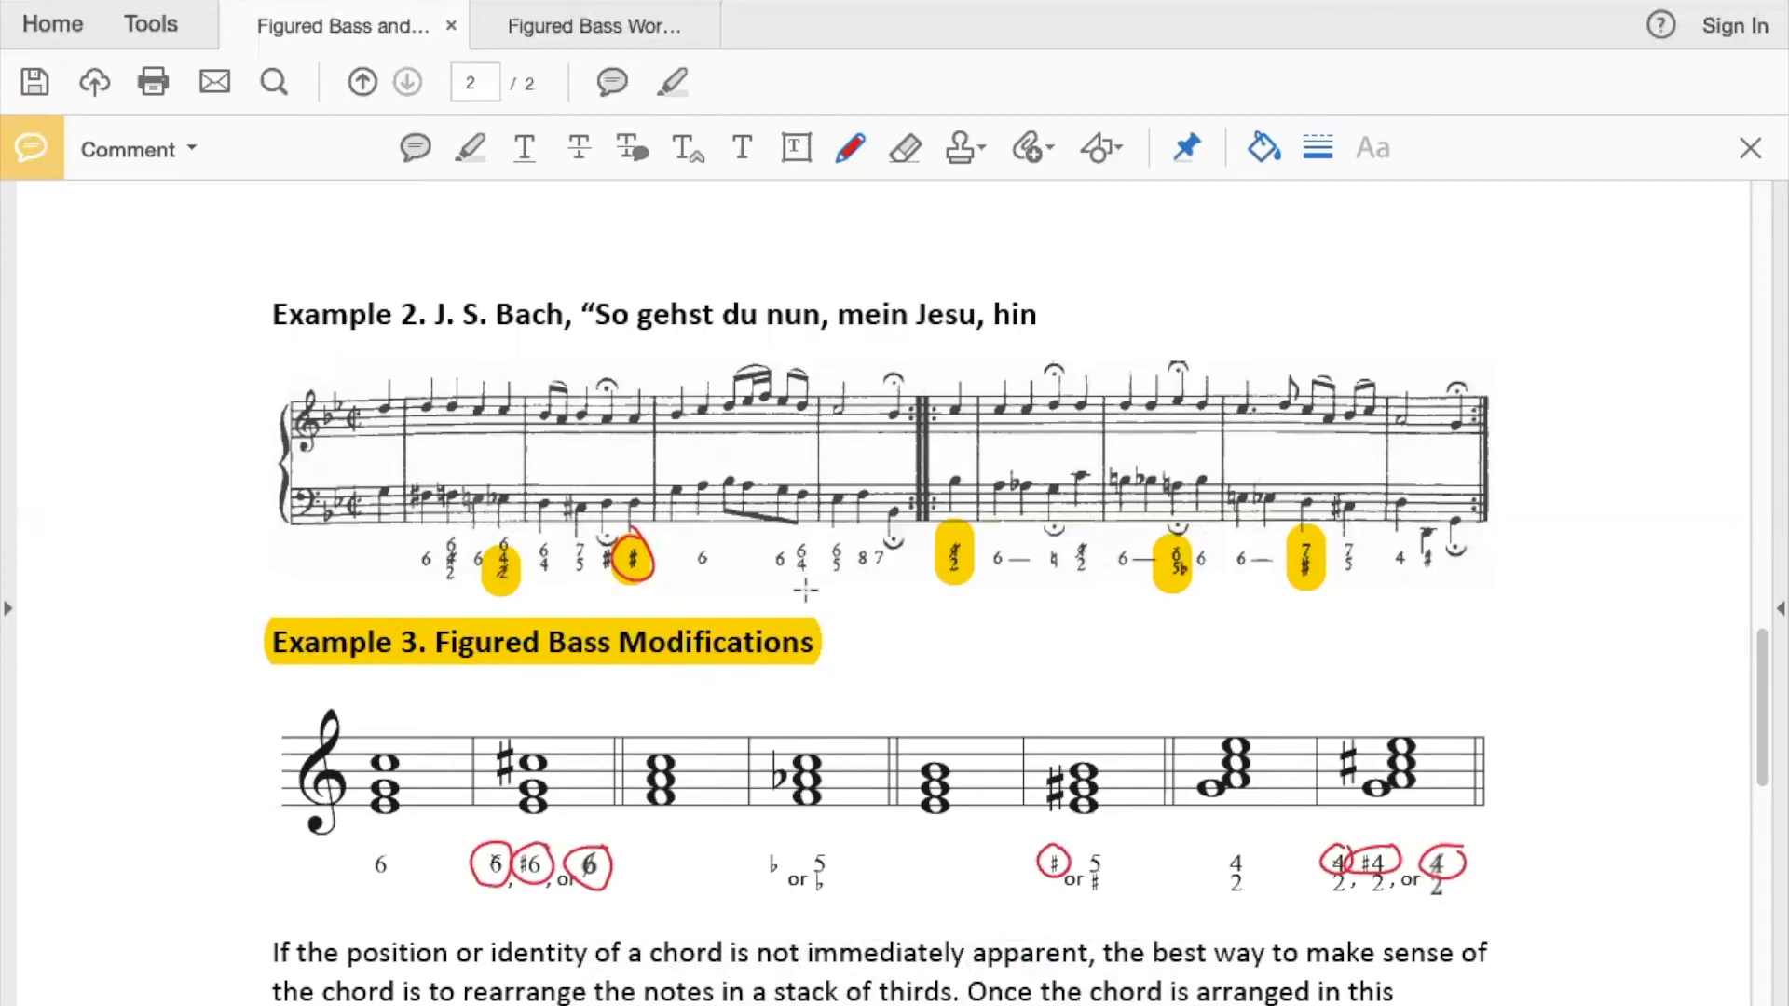
pyautogui.moveTo(976, 660)
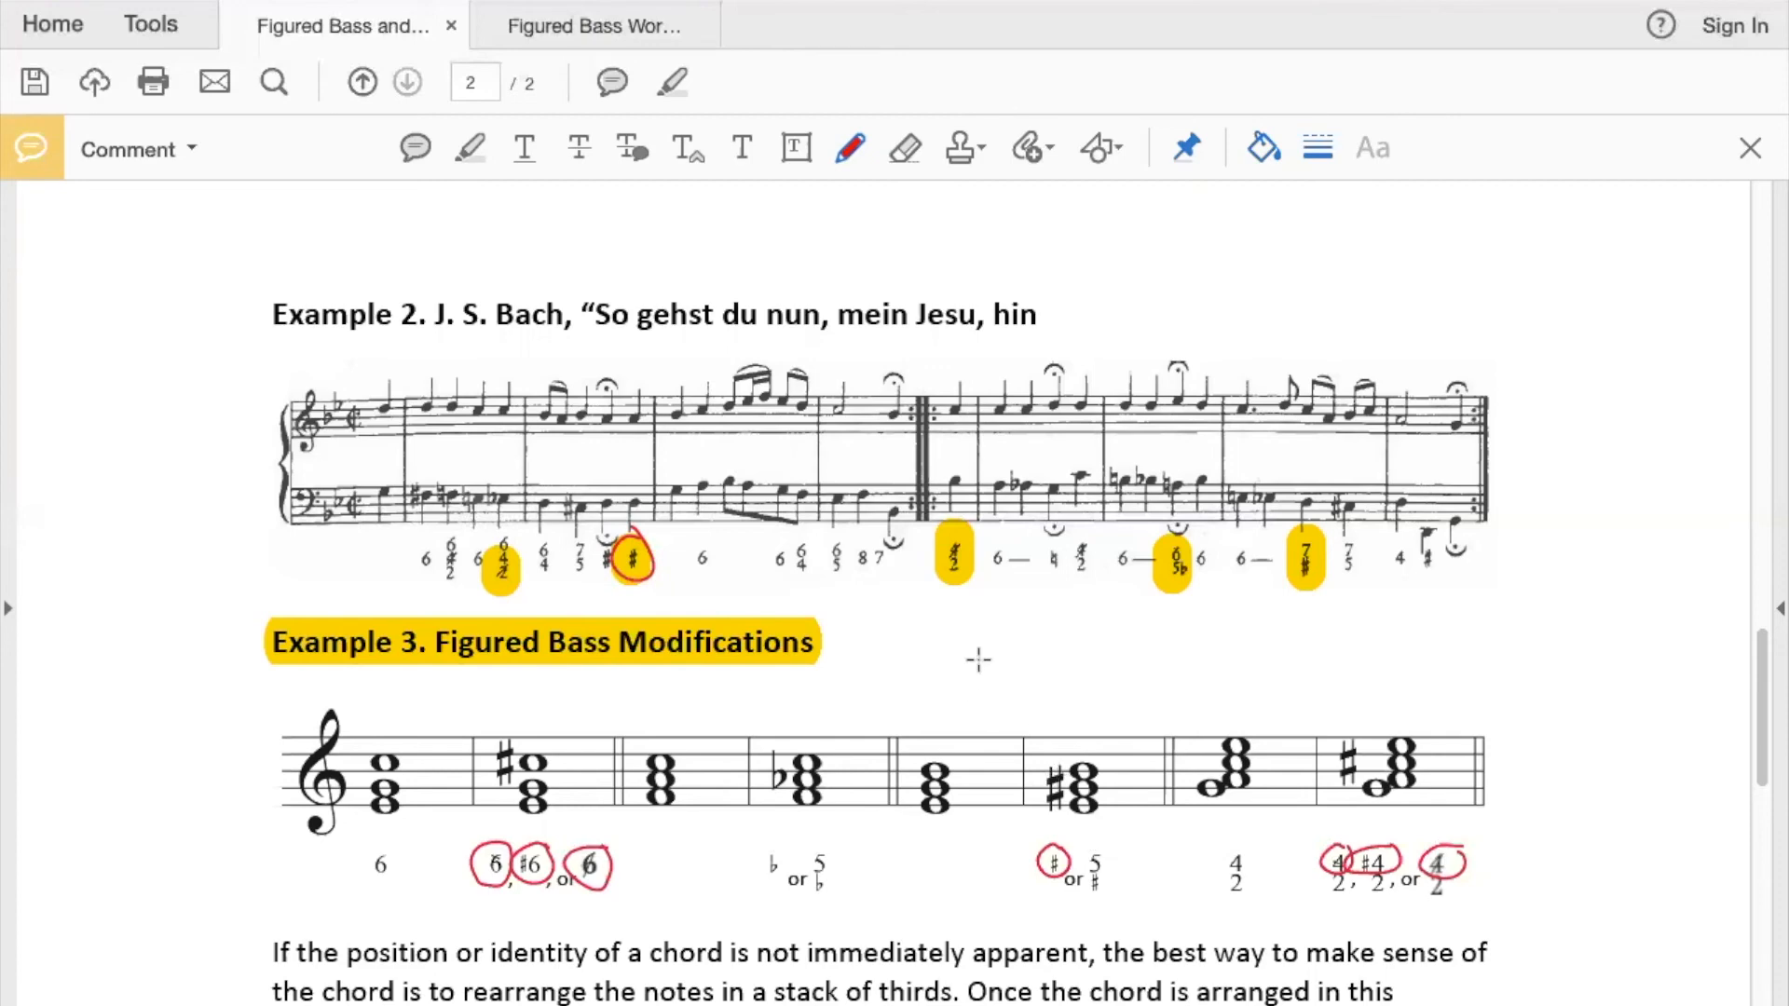
# Step: Draw a closed red box around the sixth (sharp-chord) measure of Example 3
pyautogui.moveTo(1015, 689); pyautogui.dragTo(1140, 958)
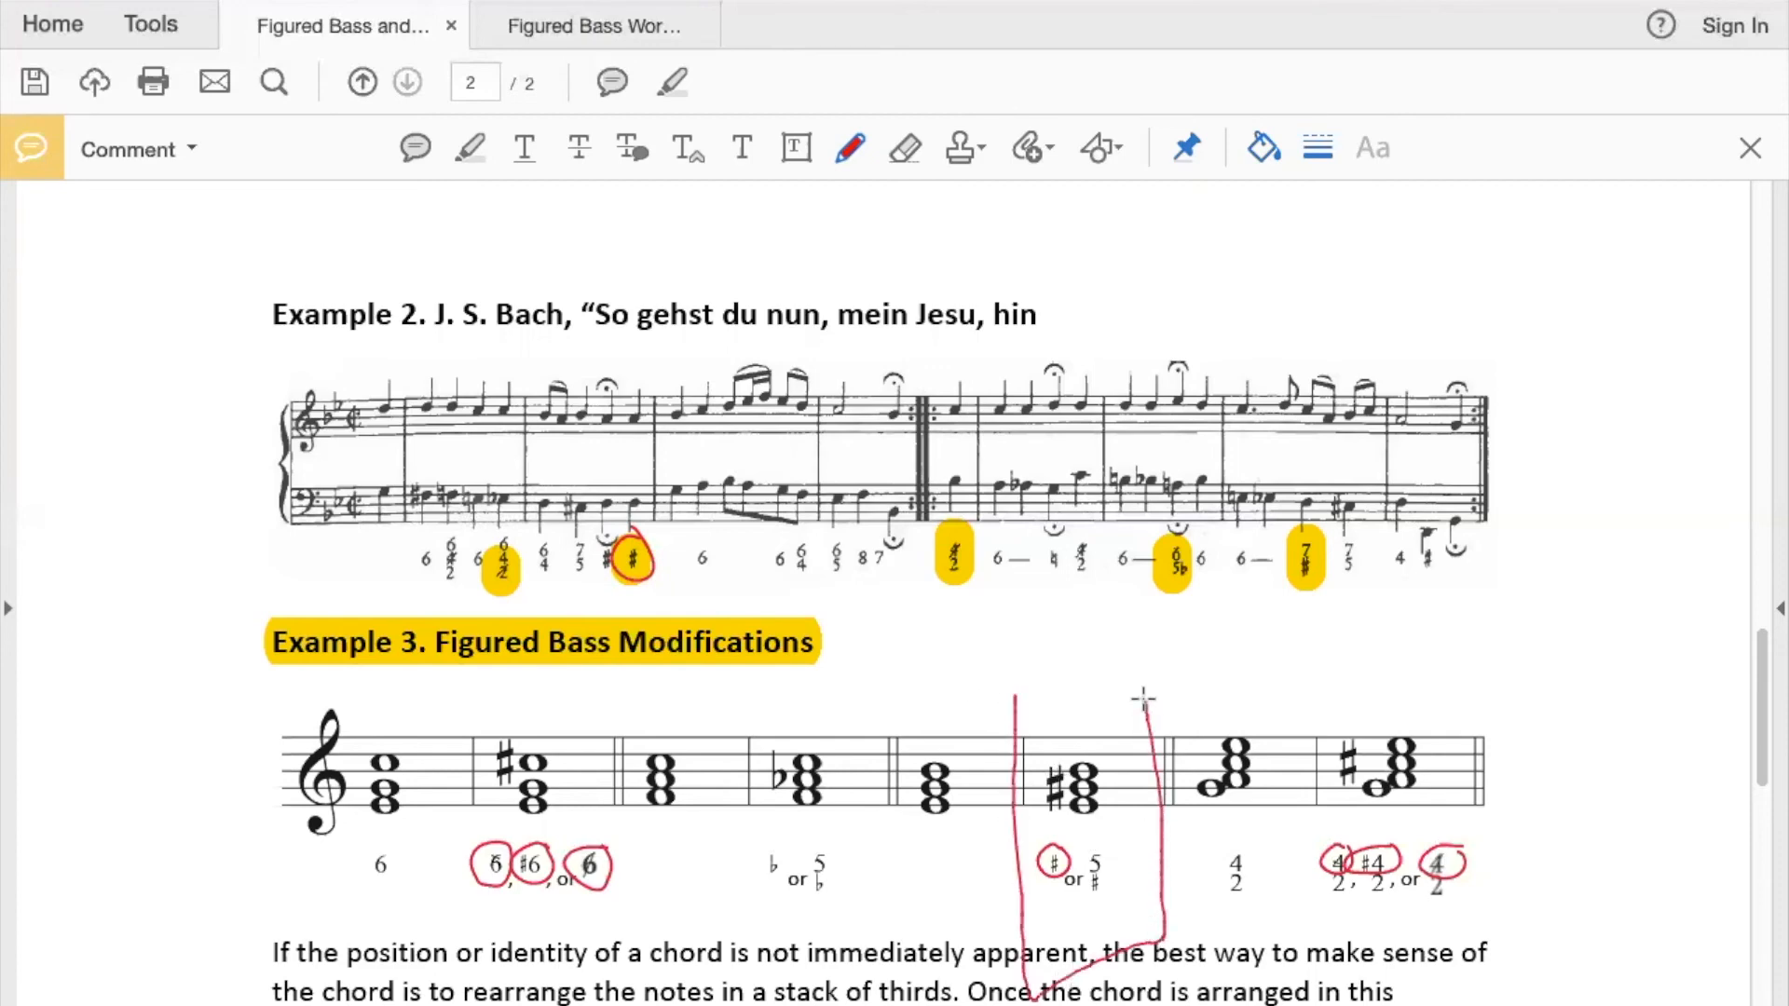
pyautogui.moveTo(1140, 703); pyautogui.dragTo(1009, 684)
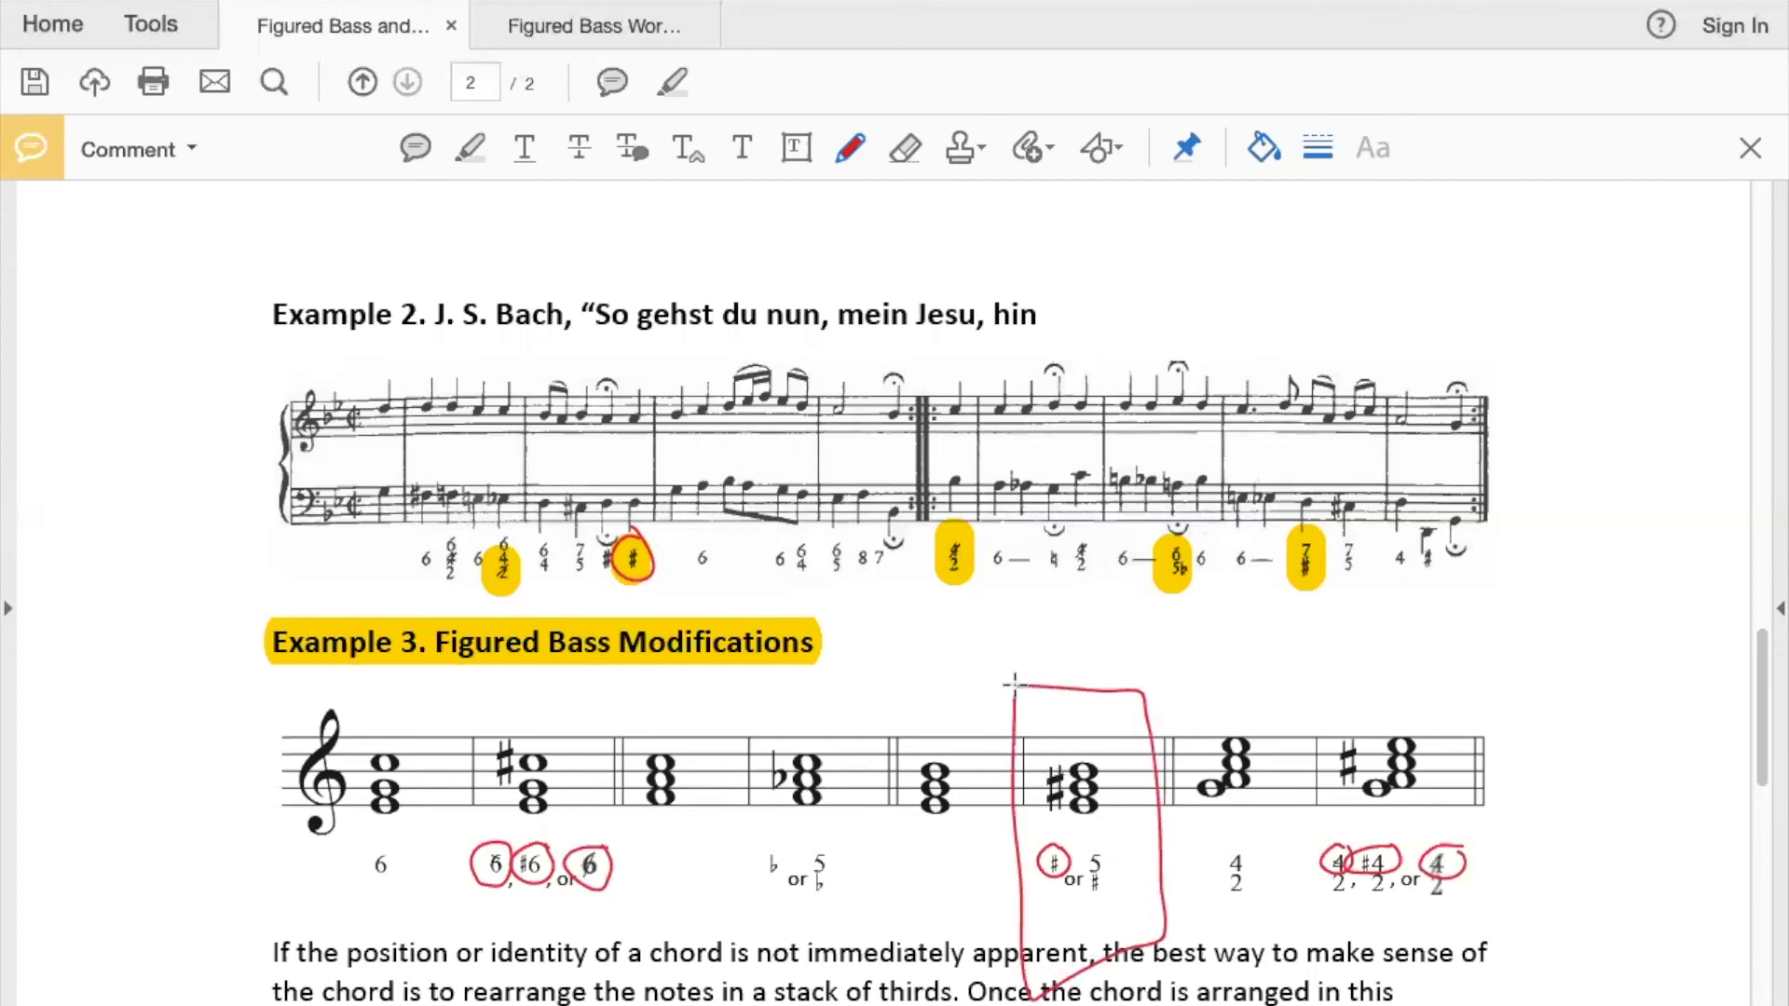